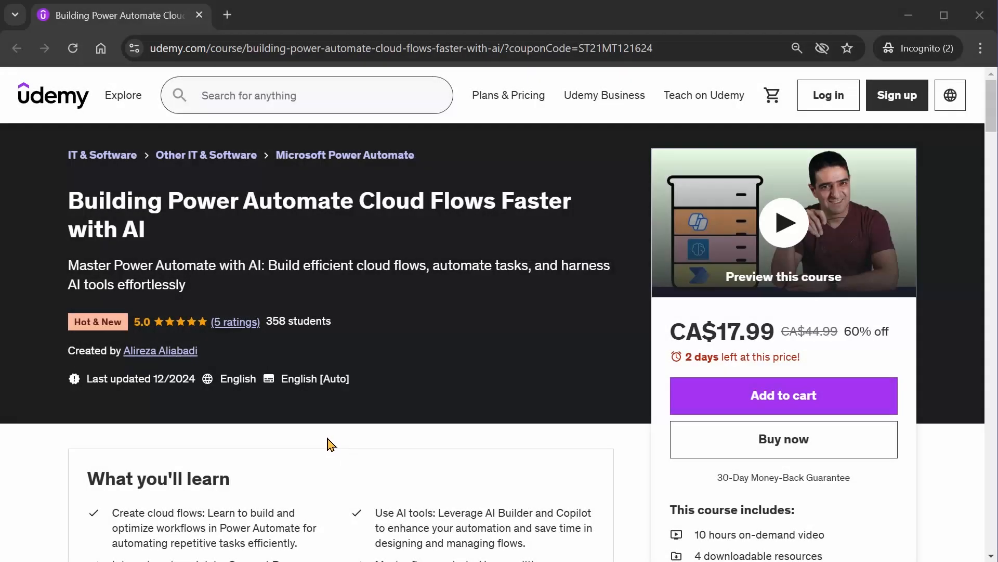
pyautogui.moveTo(222, 409)
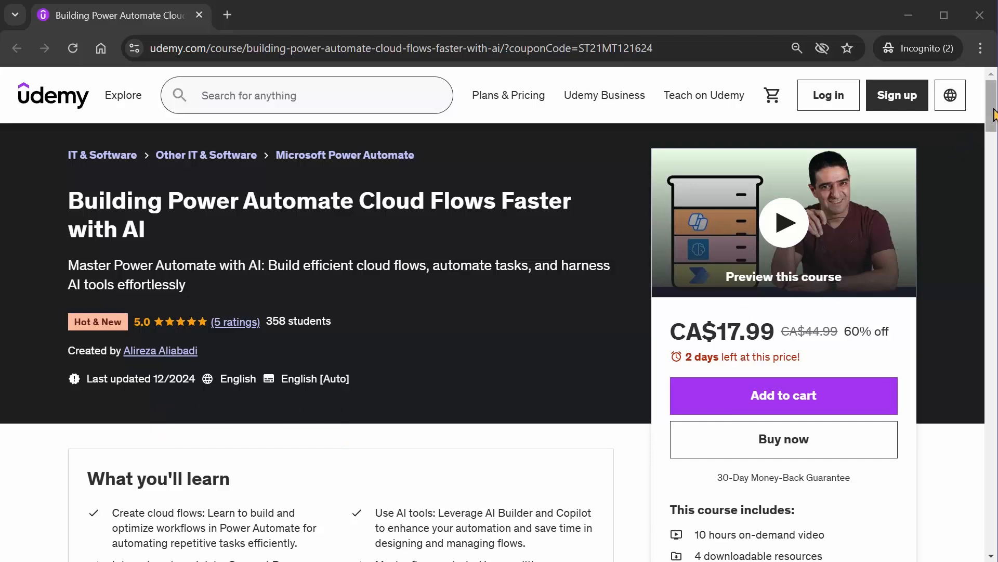
# Scroll the course page down to the Course content outline of sections and lectures
pyautogui.scroll(-3)
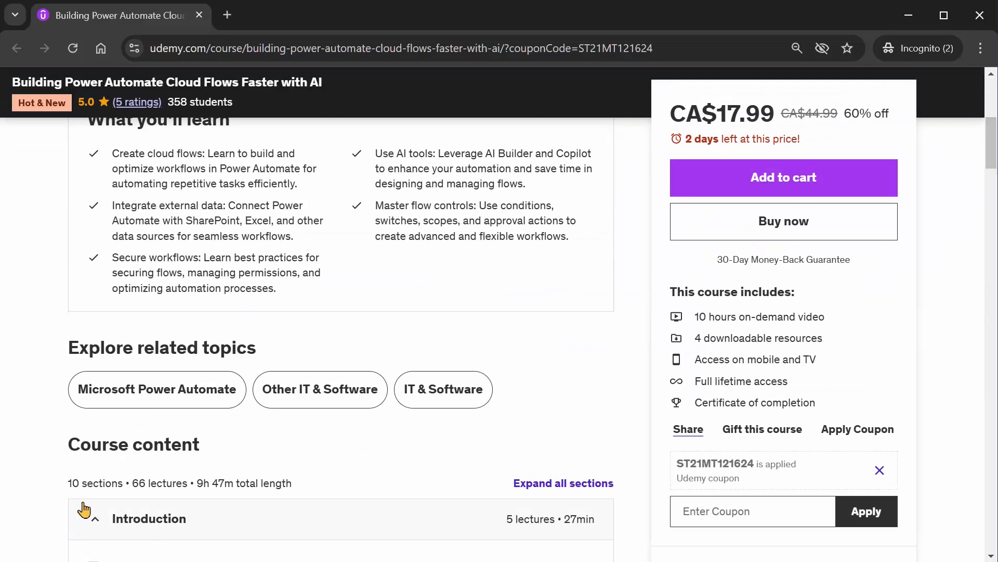
pyautogui.moveTo(149, 504)
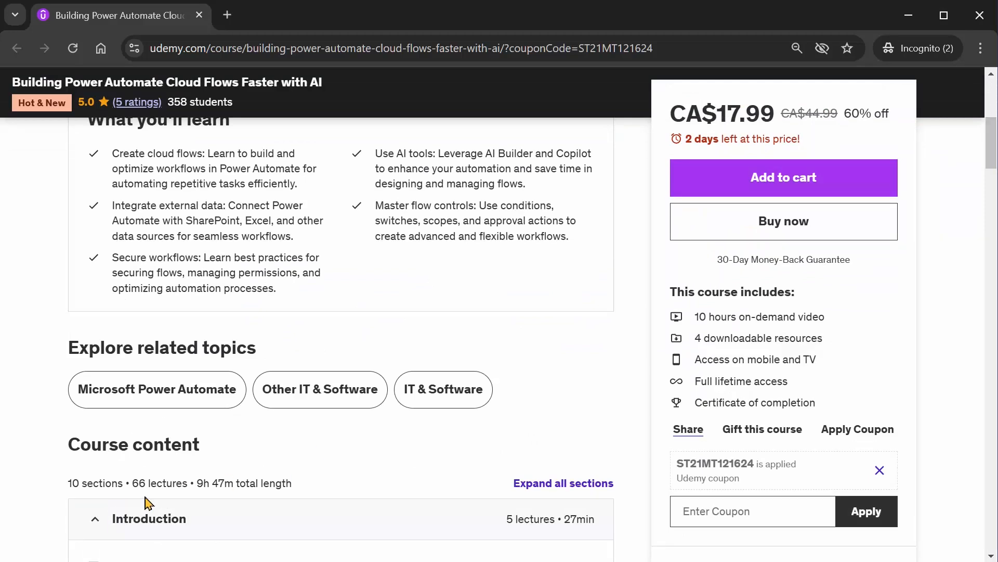
pyautogui.moveTo(974, 253)
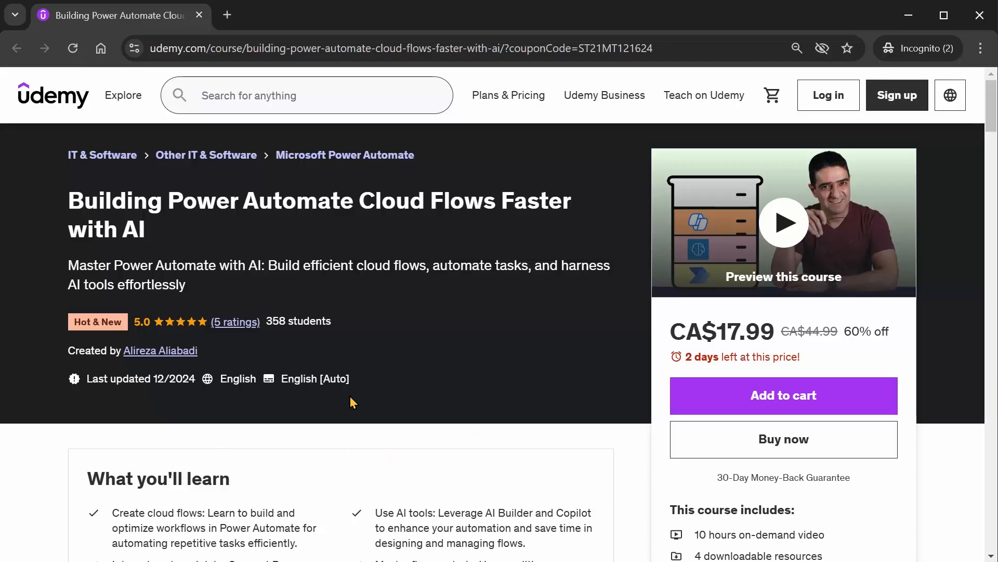
# Scroll the Course Preview dialog down to the four Free Sample Videos list
pyautogui.scroll(-3)
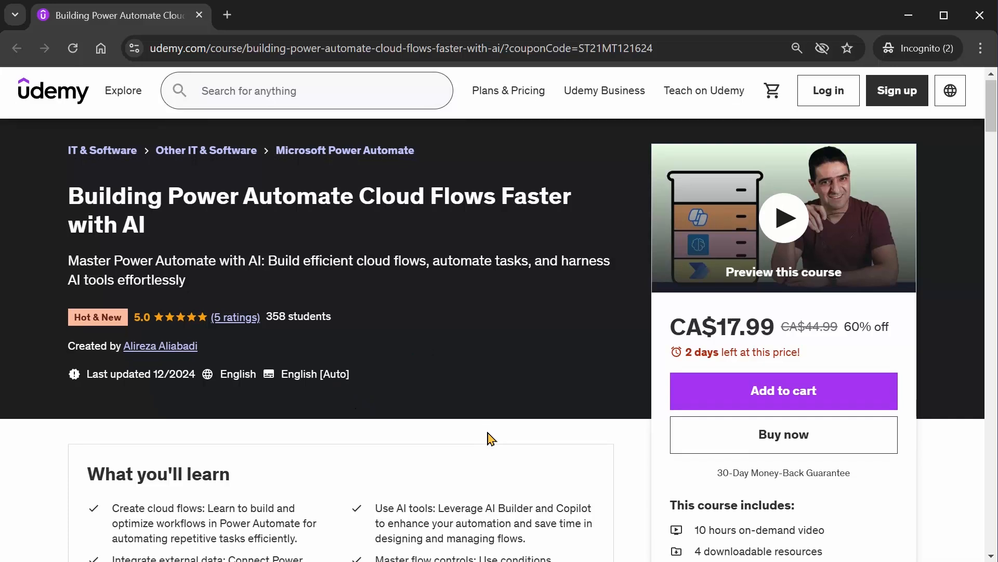
pyautogui.scroll(-3)
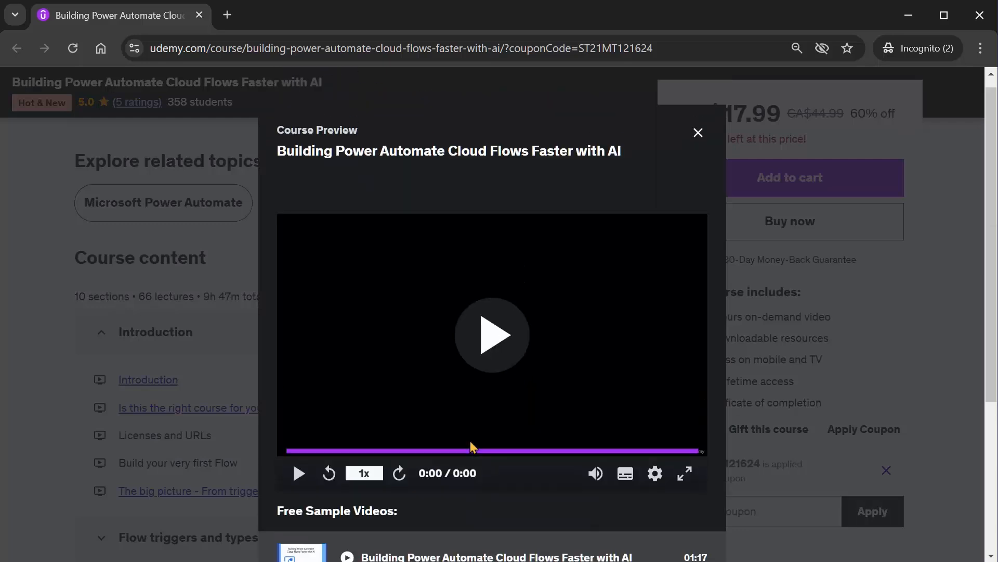
pyautogui.scroll(-3)
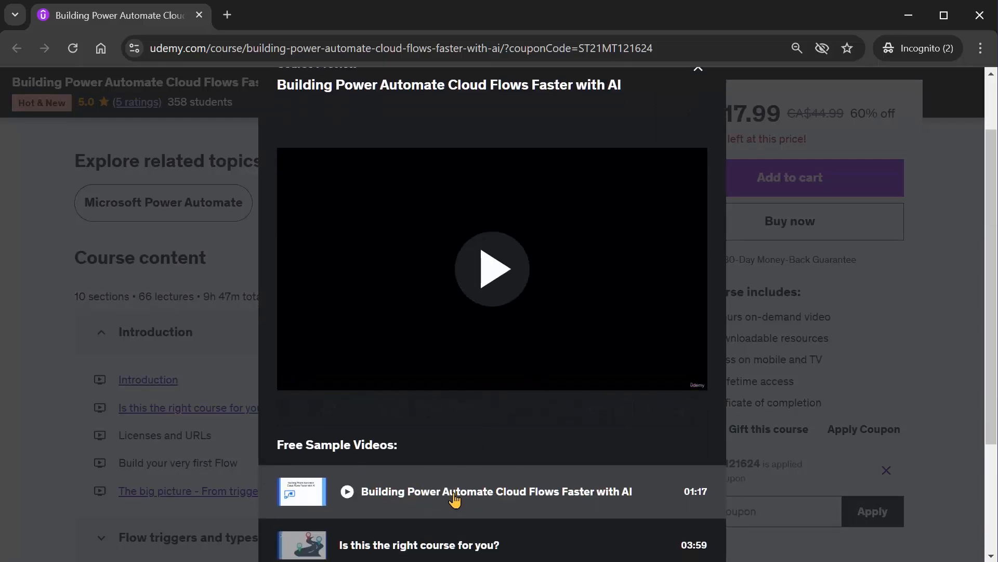
pyautogui.moveTo(421, 548)
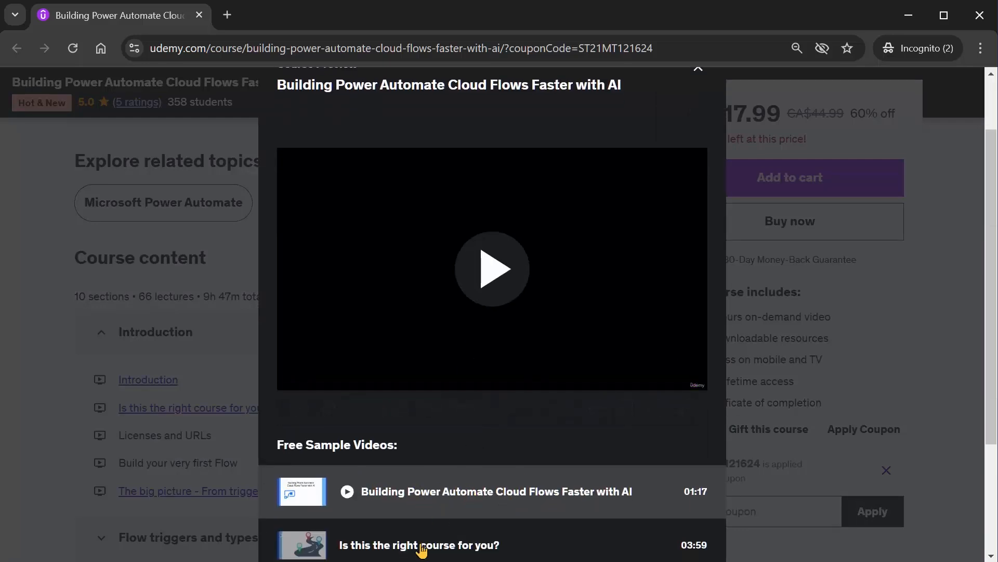
pyautogui.scroll(-3)
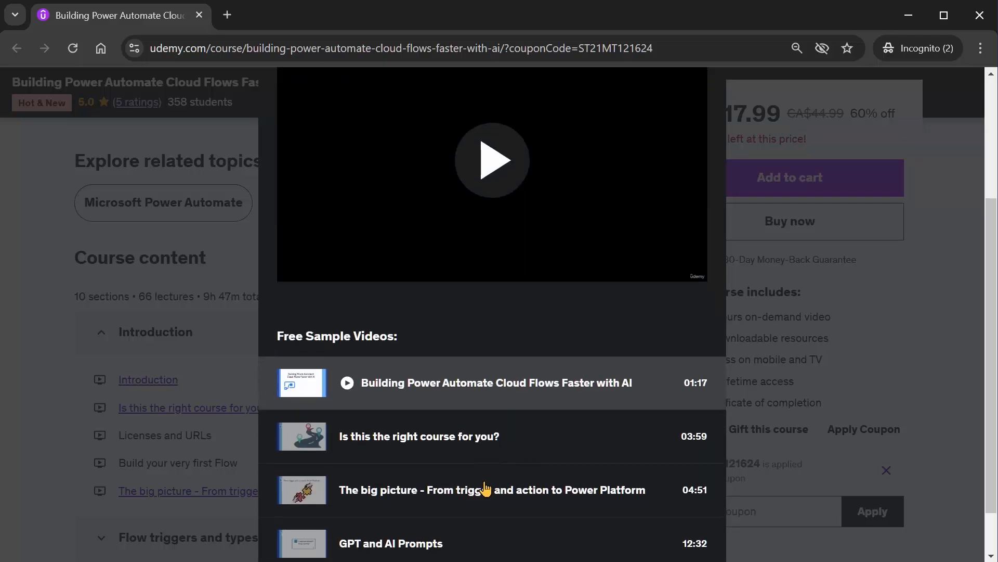
pyautogui.scroll(-3)
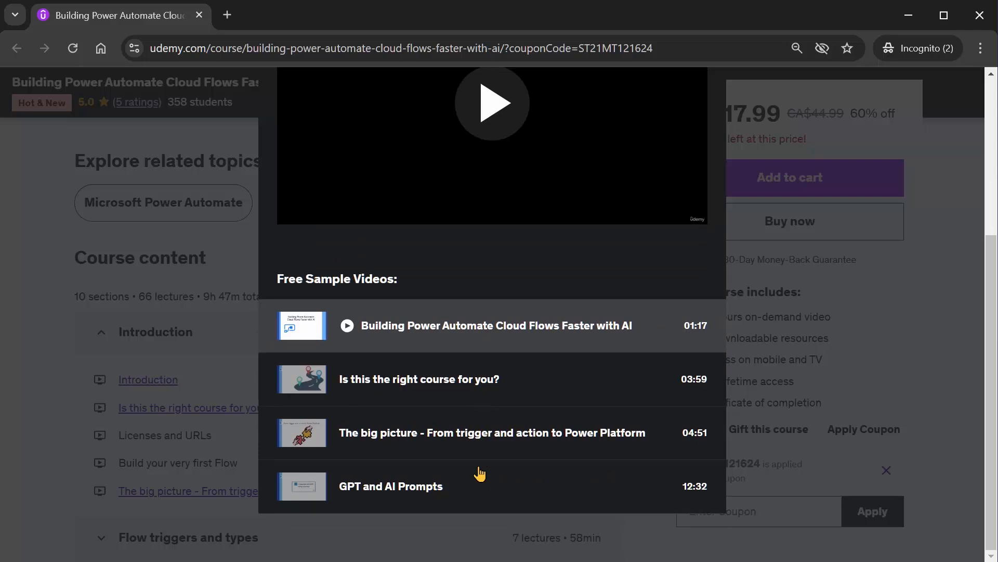
pyautogui.moveTo(416, 495)
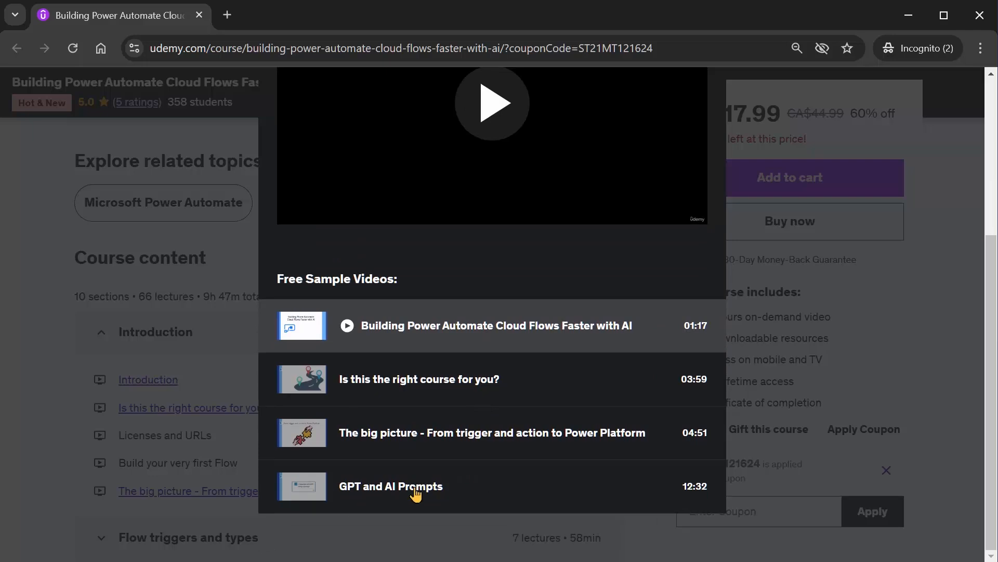
pyautogui.moveTo(379, 504)
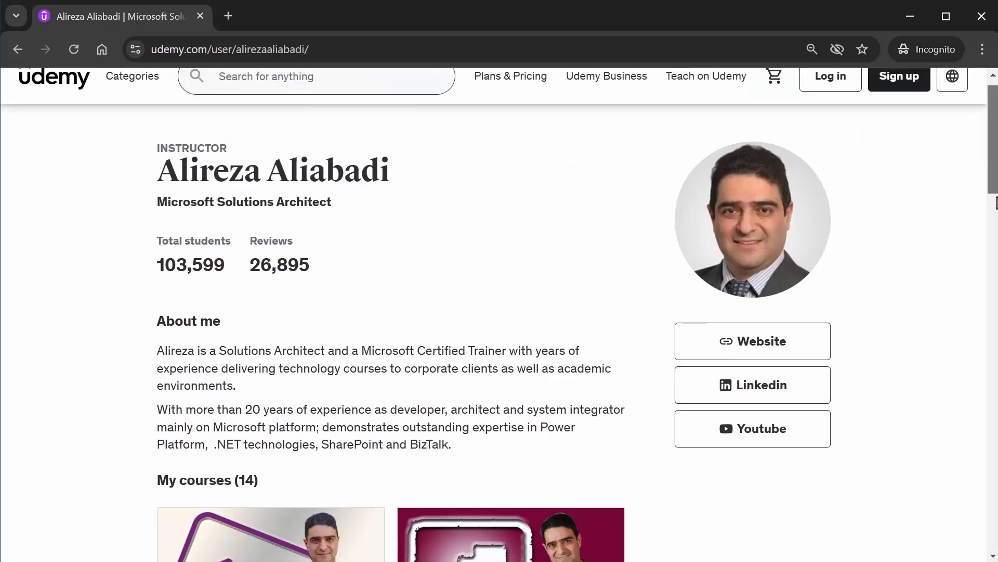
# Browse the instructor's My courses grid of Power Apps, Flow and JSON crash courses
pyautogui.scroll(-3)
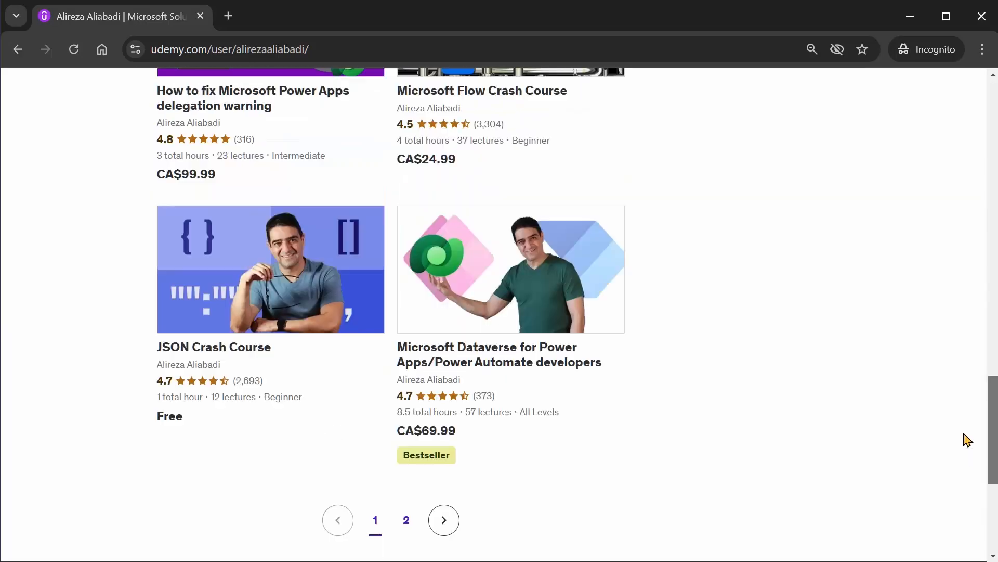
pyautogui.scroll(3)
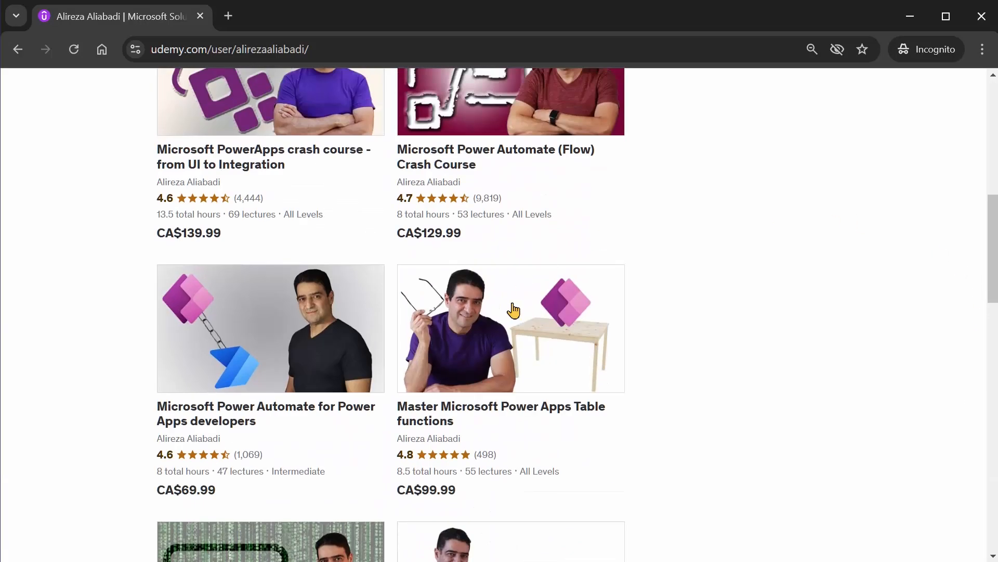
pyautogui.moveTo(657, 348)
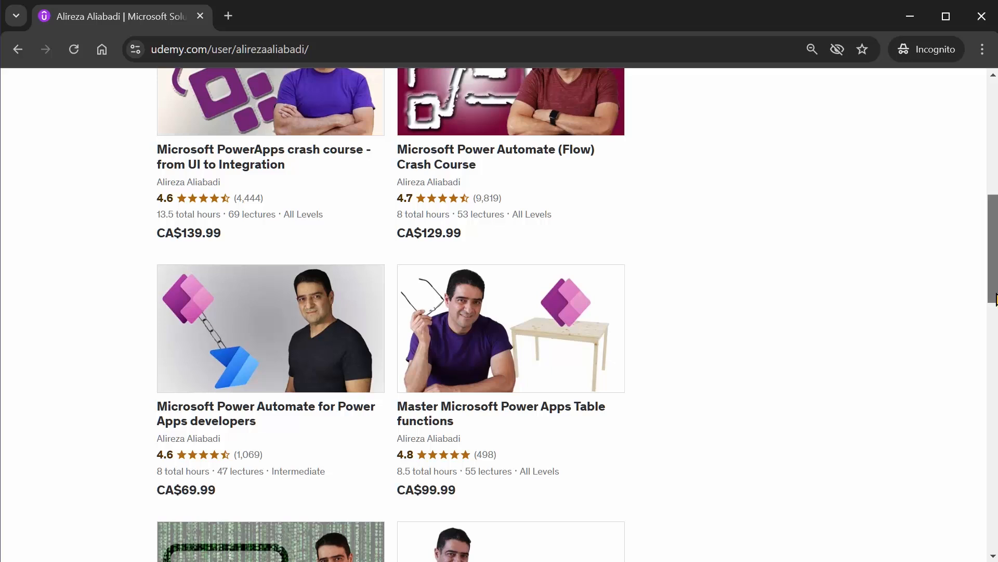
pyautogui.scroll(-3)
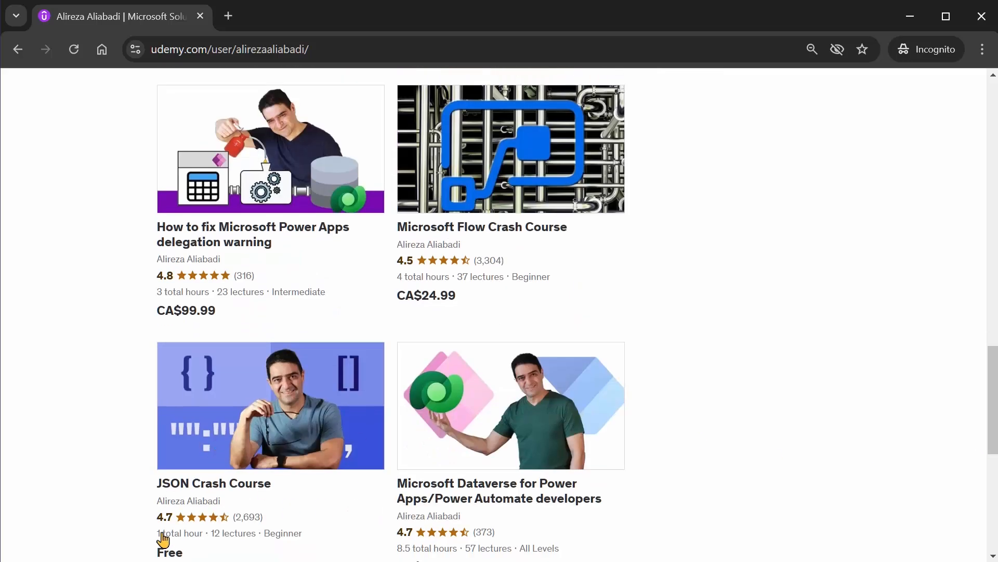
pyautogui.moveTo(279, 471)
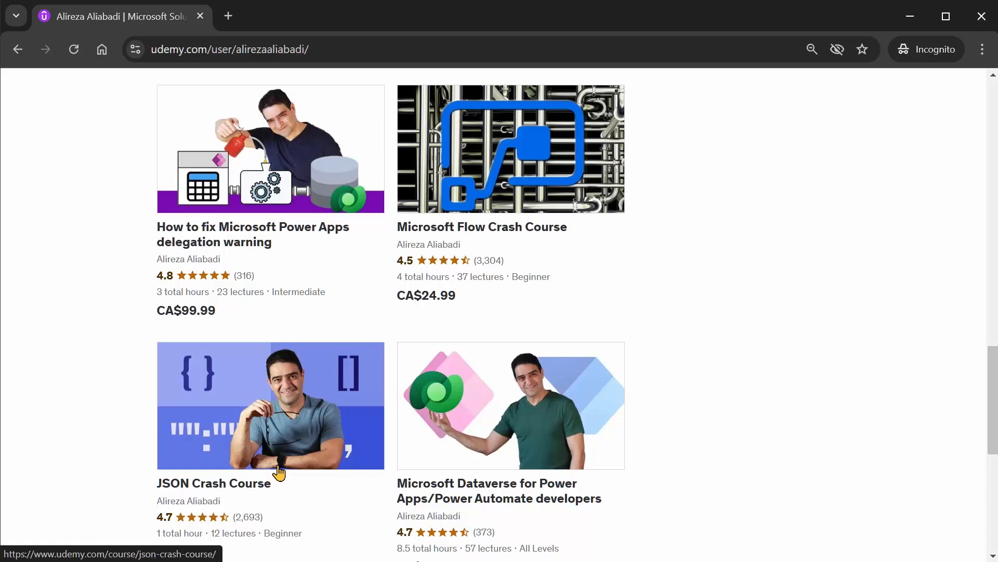
pyautogui.moveTo(751, 403)
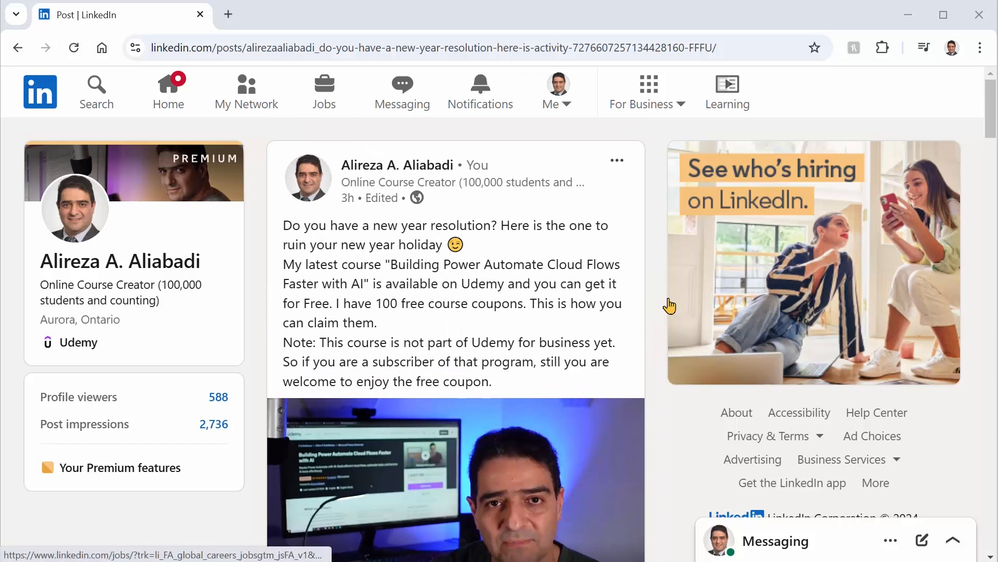
pyautogui.moveTo(441, 417)
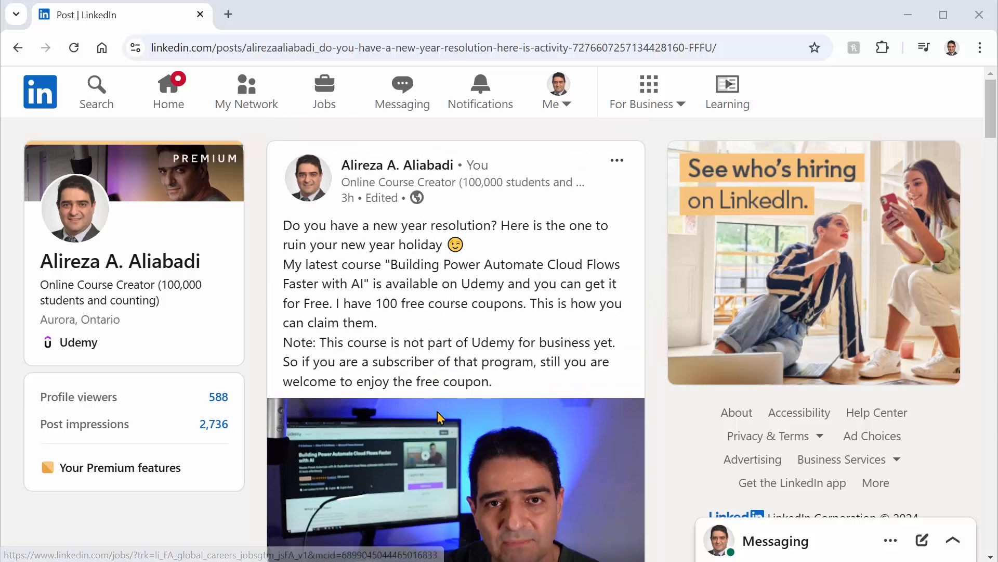
pyautogui.moveTo(505, 265)
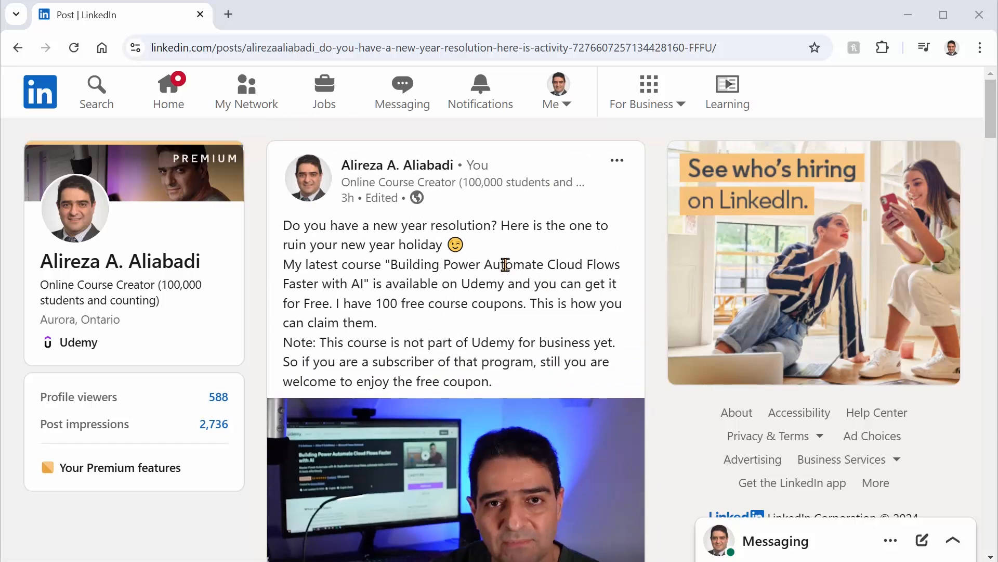
# Load the LinkedIn coupon post and scroll past its video to the reactions and comments line
pyautogui.click(258, 48)
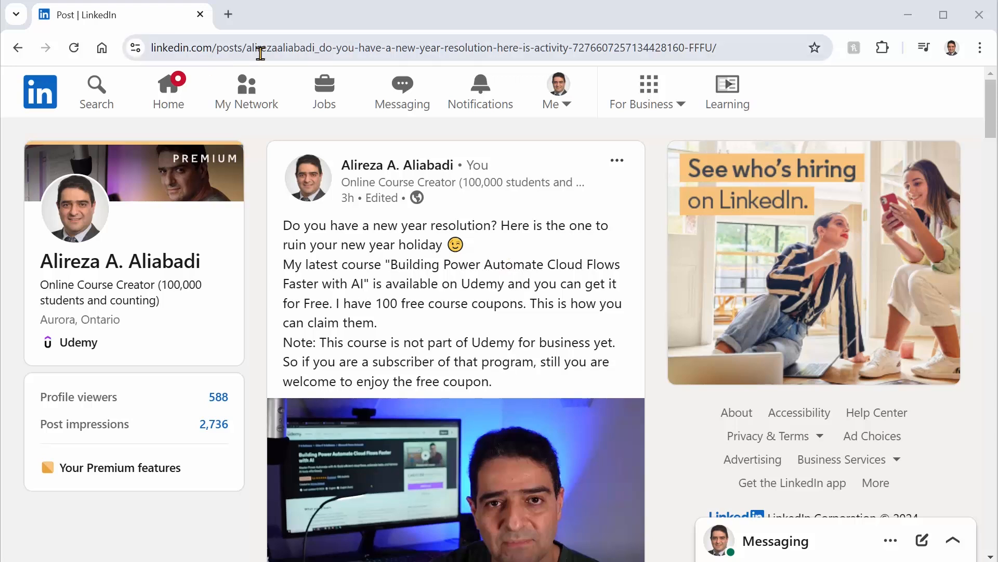
pyautogui.moveTo(648, 83)
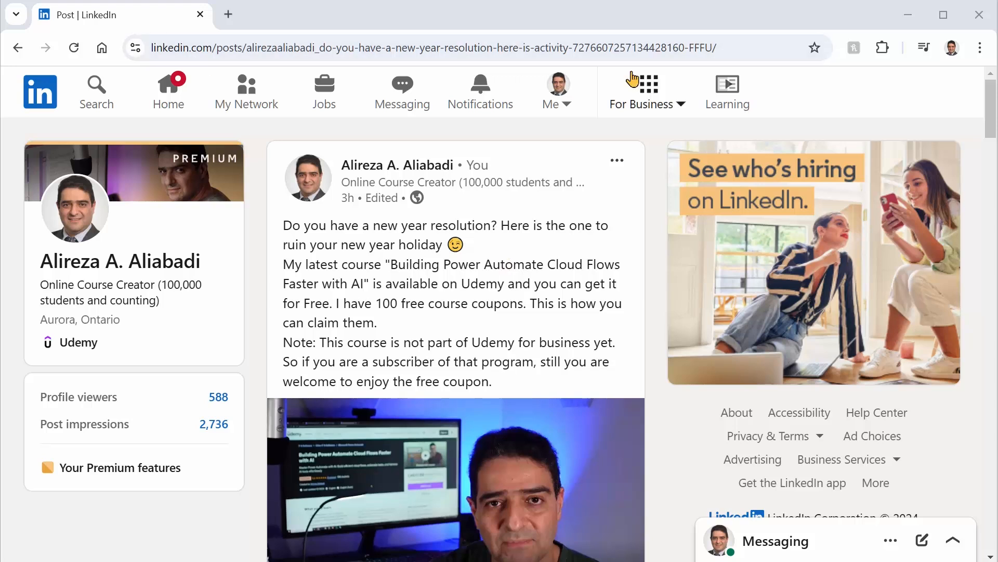
pyautogui.moveTo(424, 277)
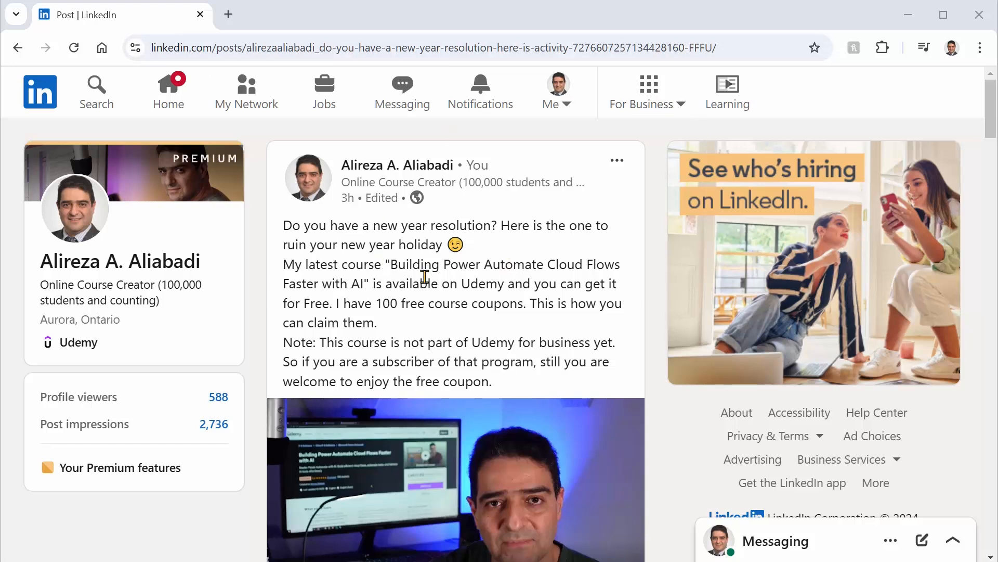
pyautogui.scroll(-3)
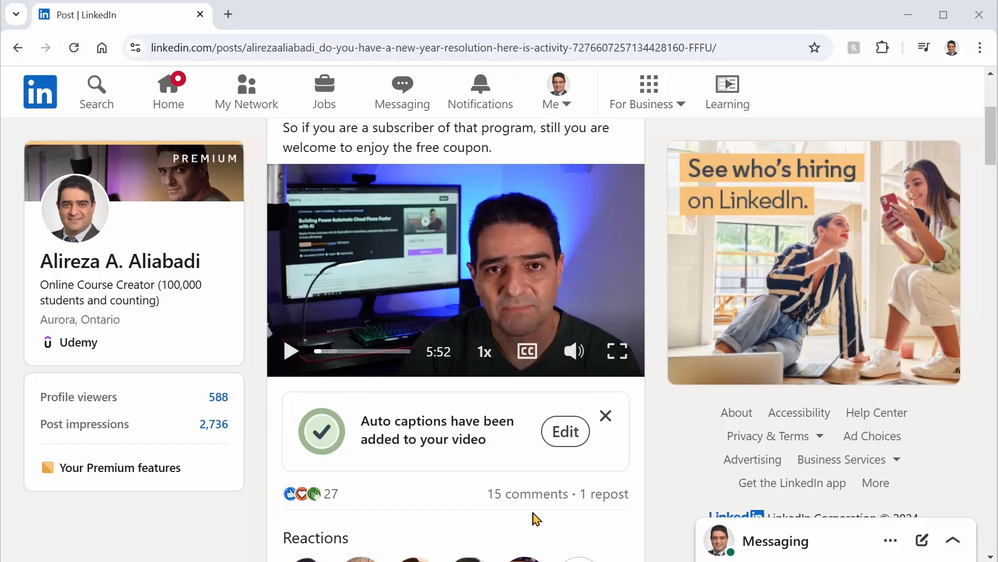
pyautogui.moveTo(527, 493)
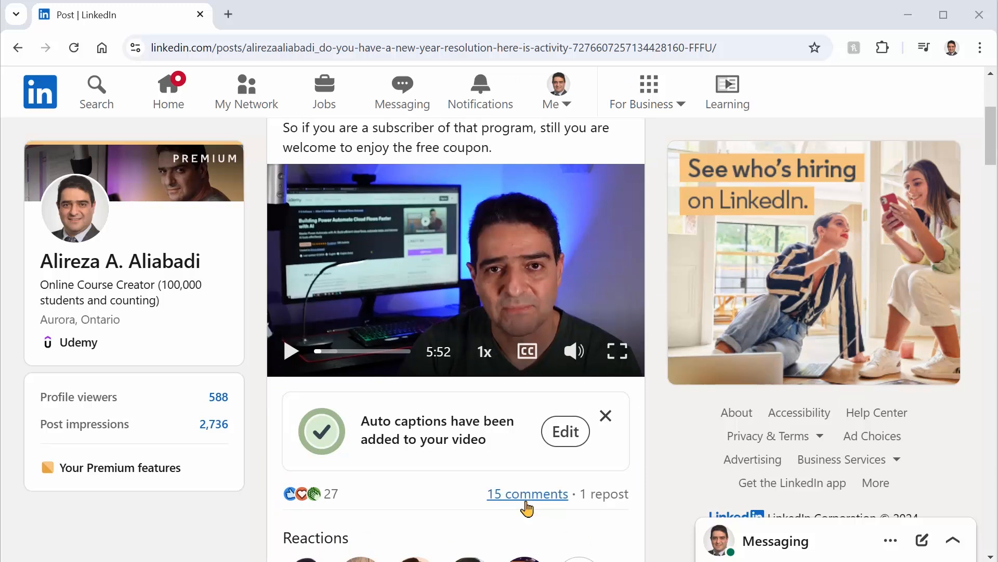